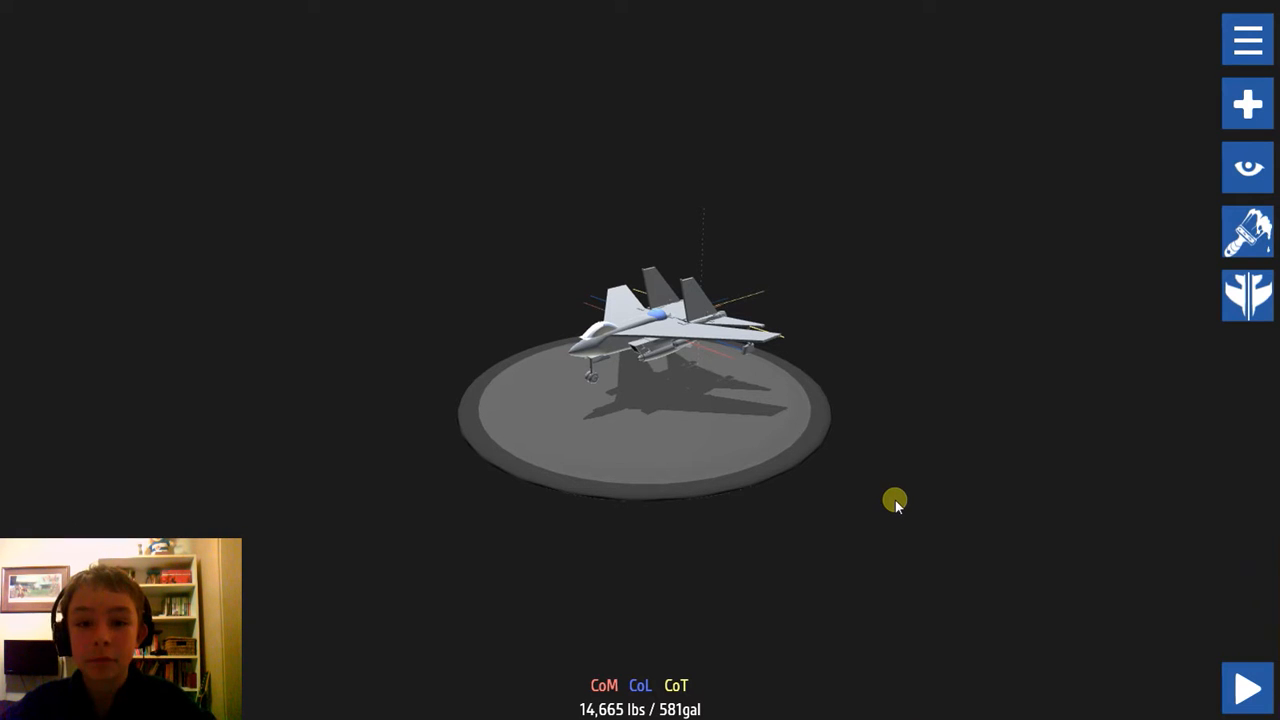
{"action": "mouse_move", "coordinate": [897, 445]}
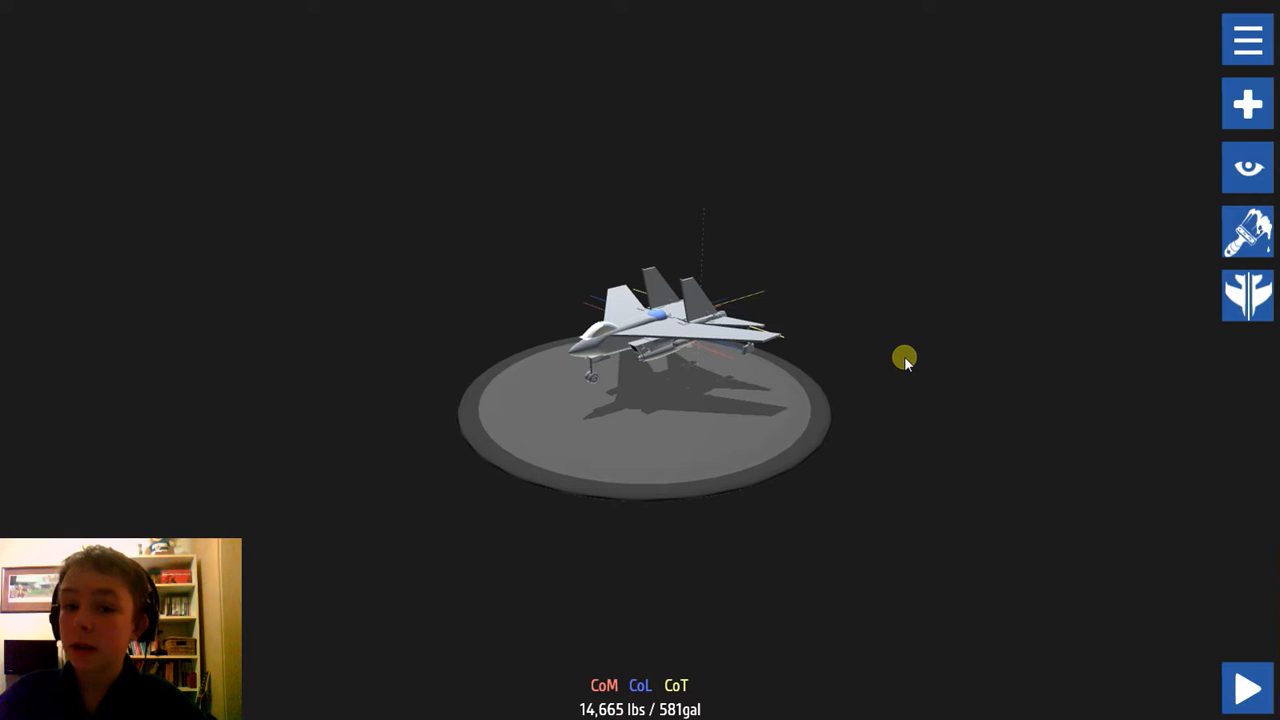
Step: Orbit around the F-14 to inspect it head-on, underneath and from the side
{"action": "left_click_drag", "start_coordinate": [905, 358], "coordinate": [625, 420]}
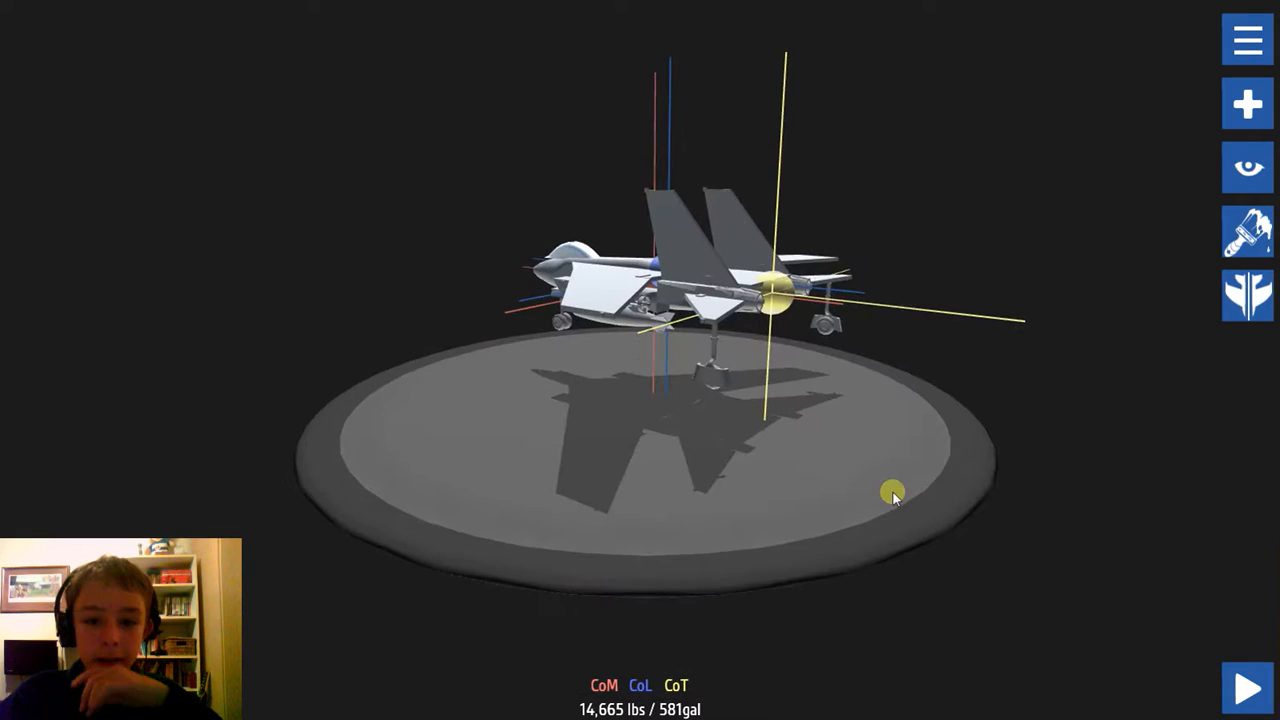
{"action": "left_click_drag", "start_coordinate": [893, 497], "coordinate": [1001, 451]}
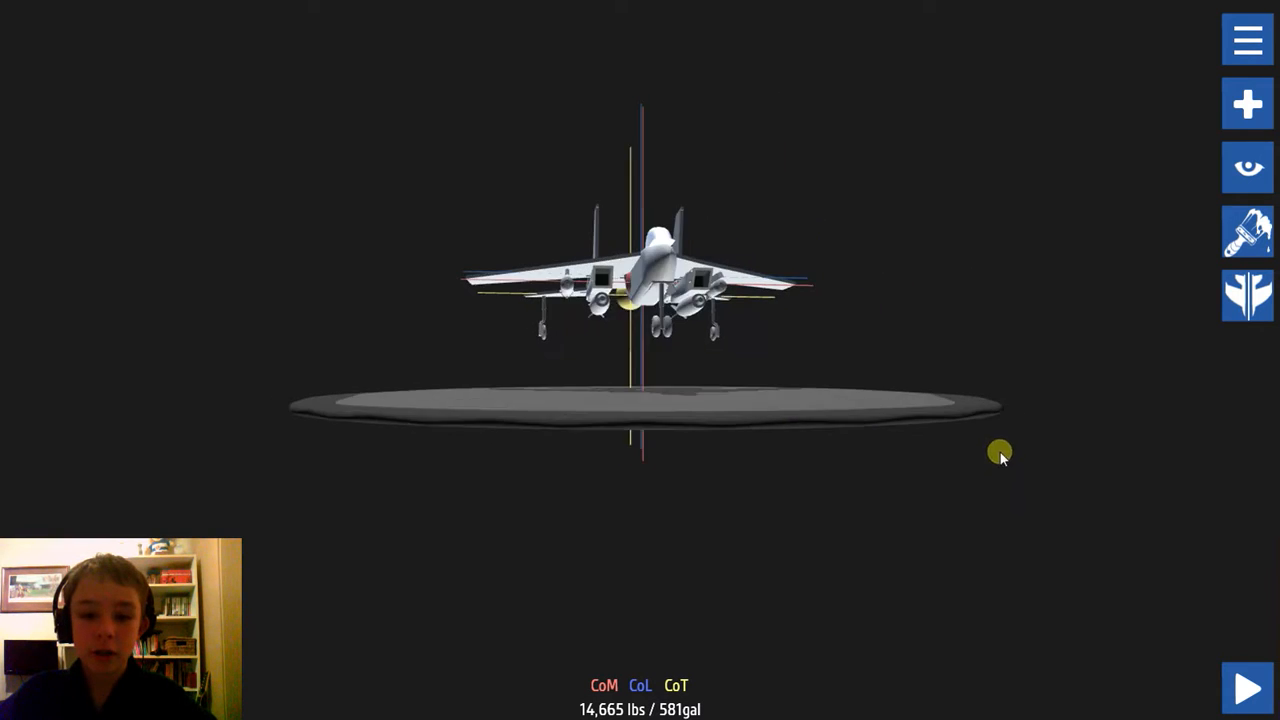
{"action": "left_click_drag", "start_coordinate": [1000, 455], "coordinate": [520, 430]}
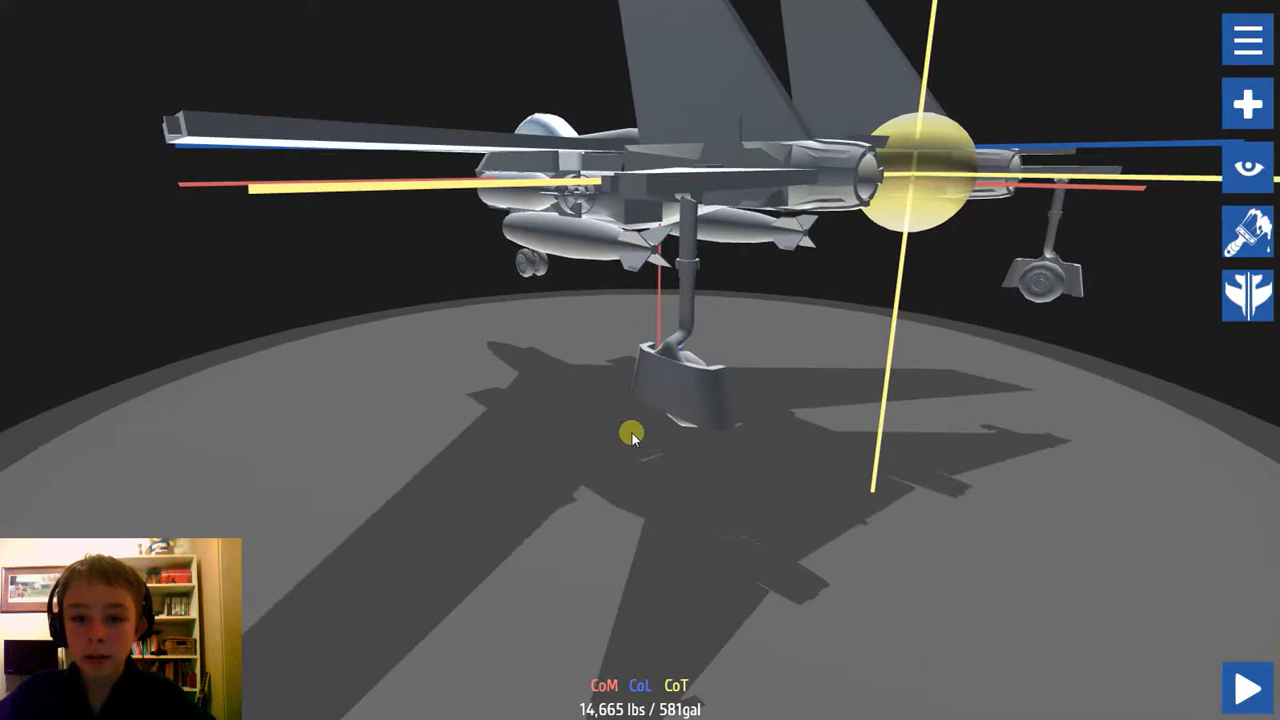
{"action": "left_click_drag", "start_coordinate": [630, 437], "coordinate": [828, 487]}
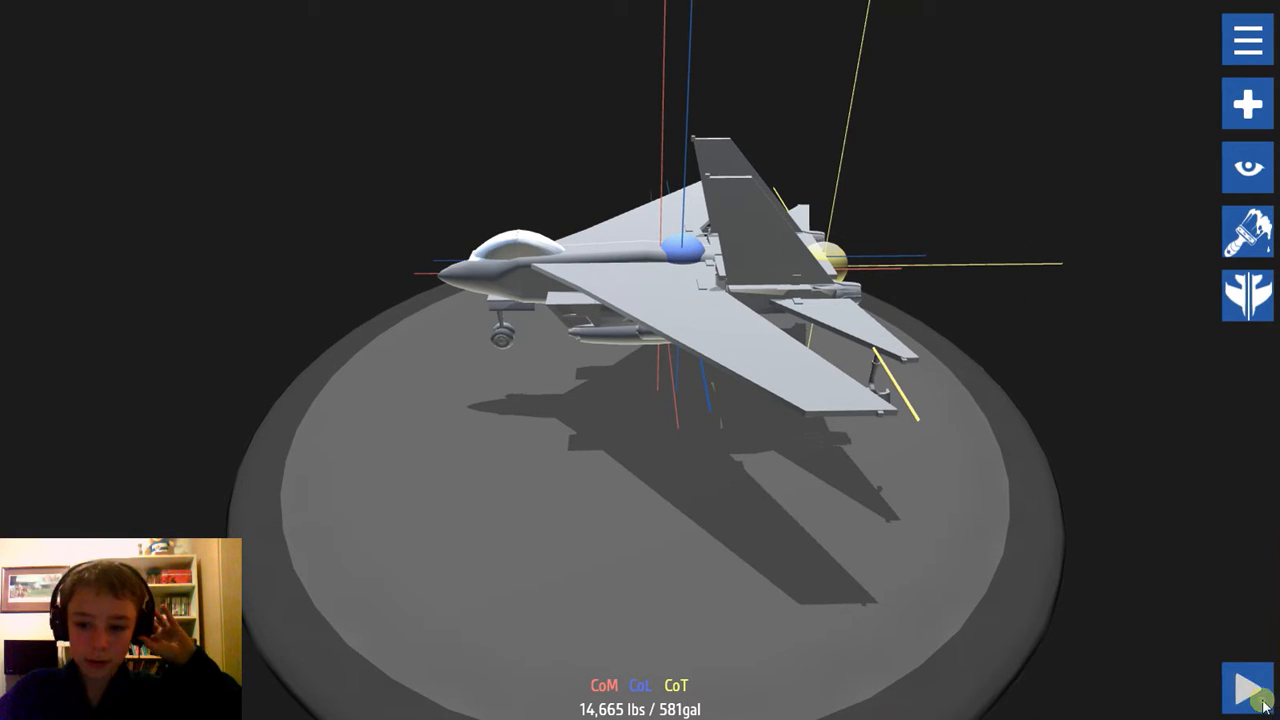
Step: Launch the F-14, throttle up, lift off and select air-to-ground weapons
{"action": "left_click", "coordinate": [1247, 682]}
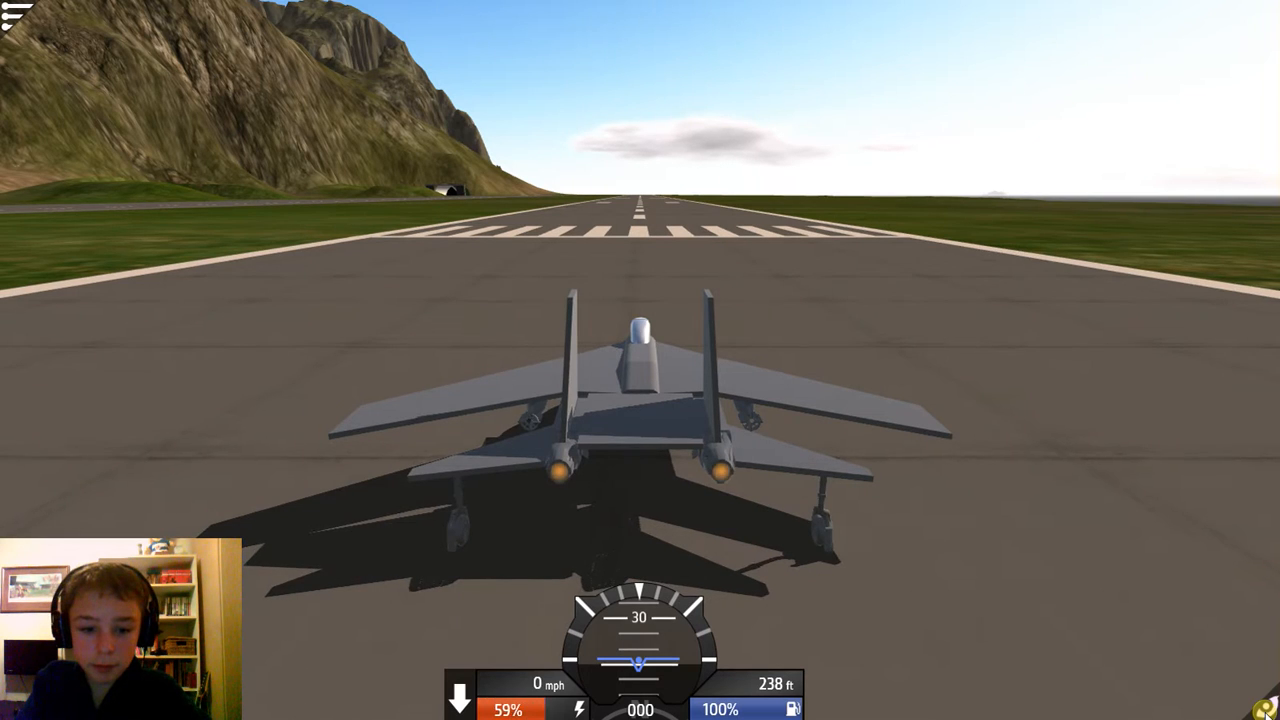
{"action": "key", "text": "w"}
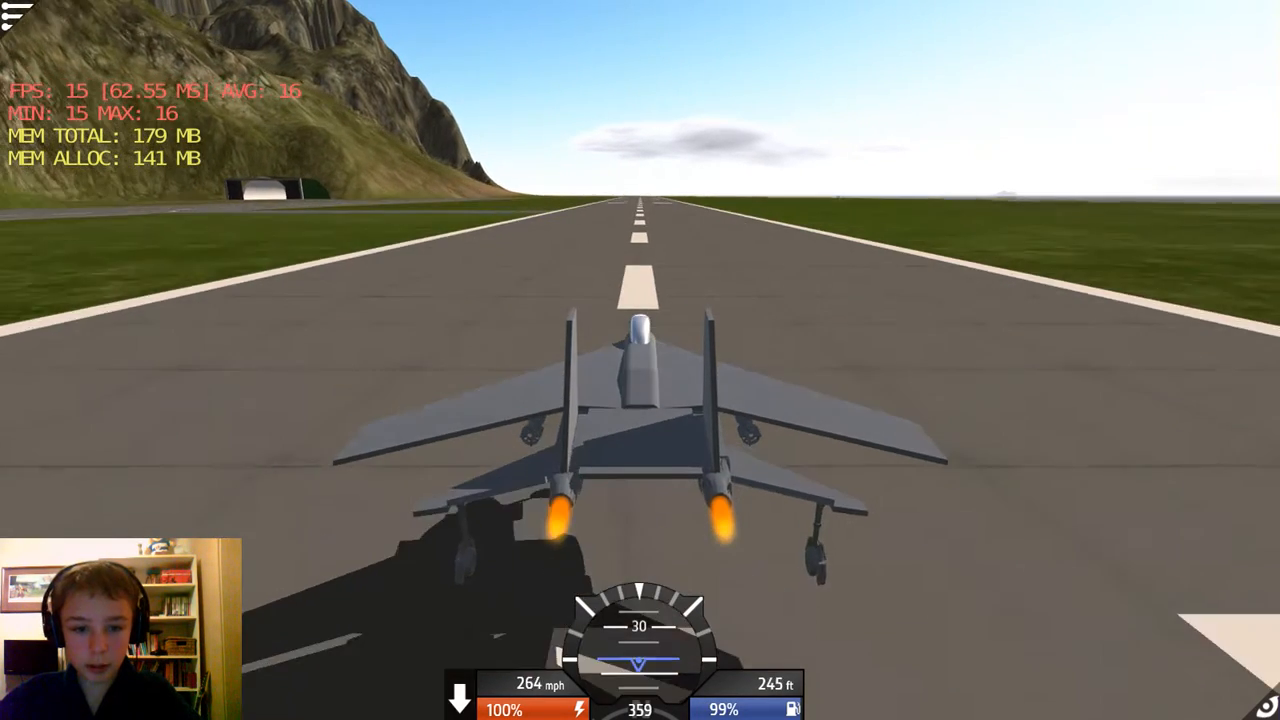
{"action": "key", "text": "g"}
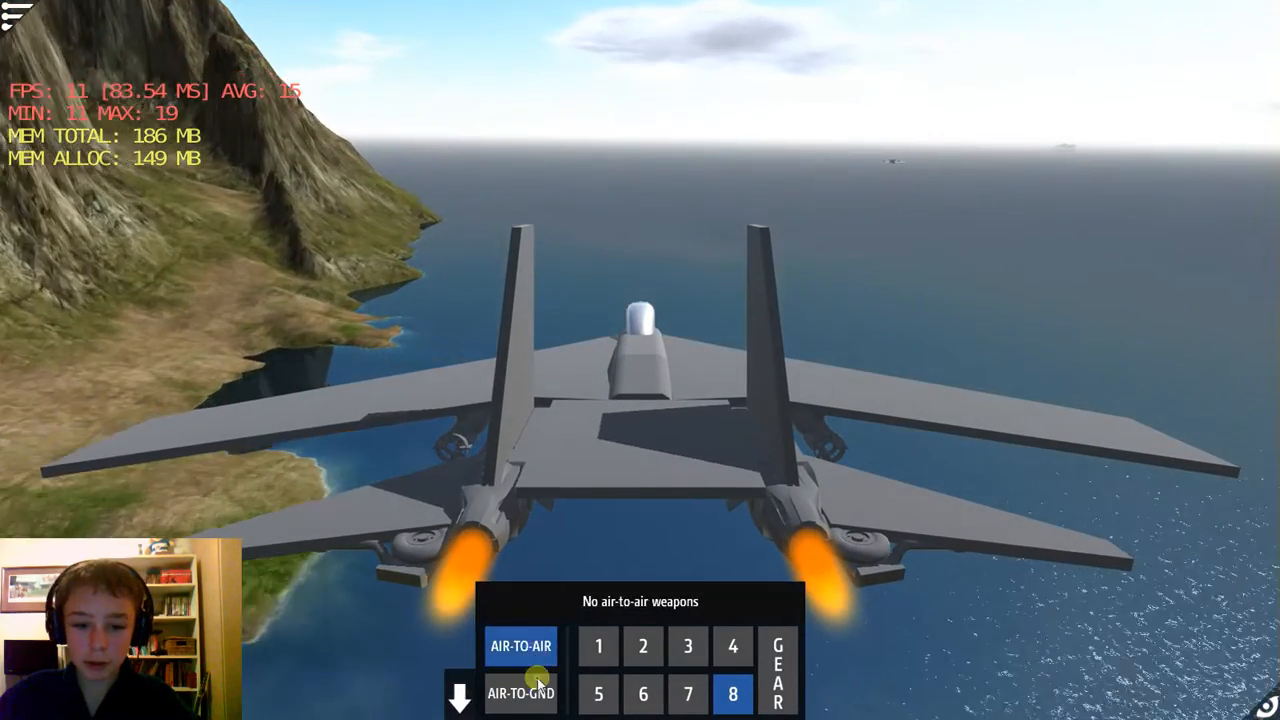
{"action": "left_click", "coordinate": [522, 647]}
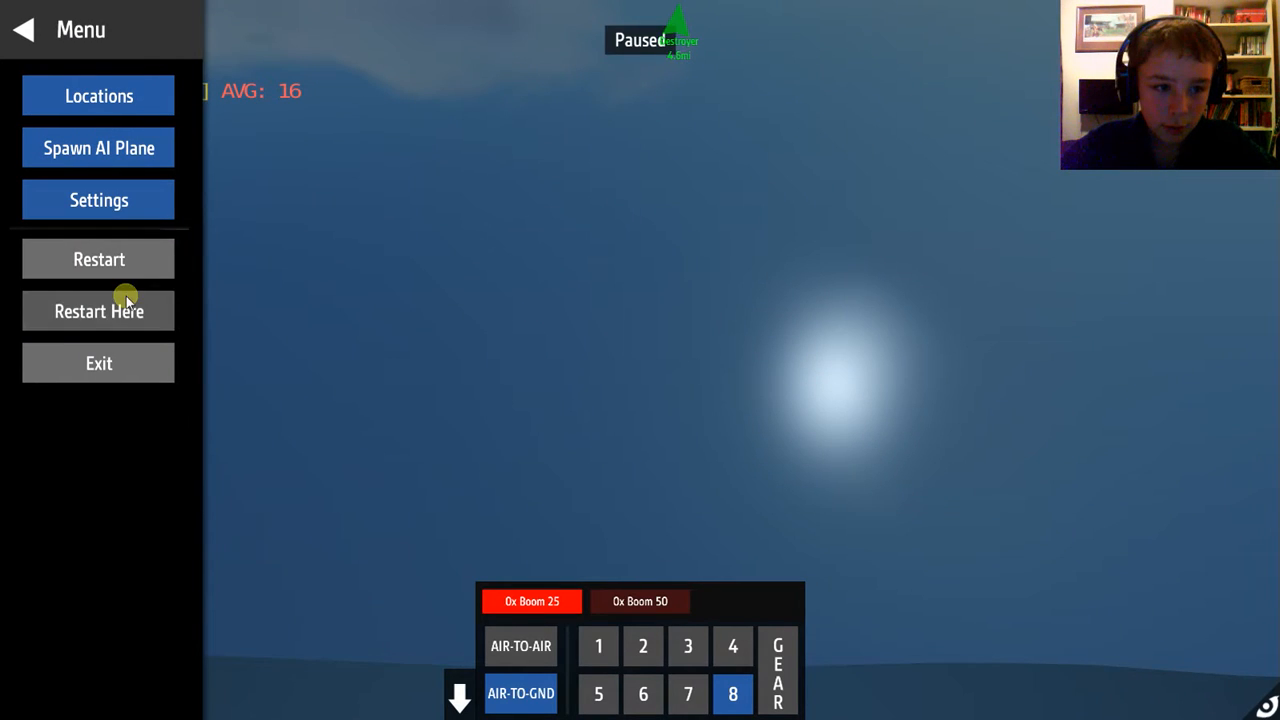
Step: Restart the F-14 from the runway, cycle the gear, and drop an air-to-ground bomb
{"action": "left_click", "coordinate": [98, 310]}
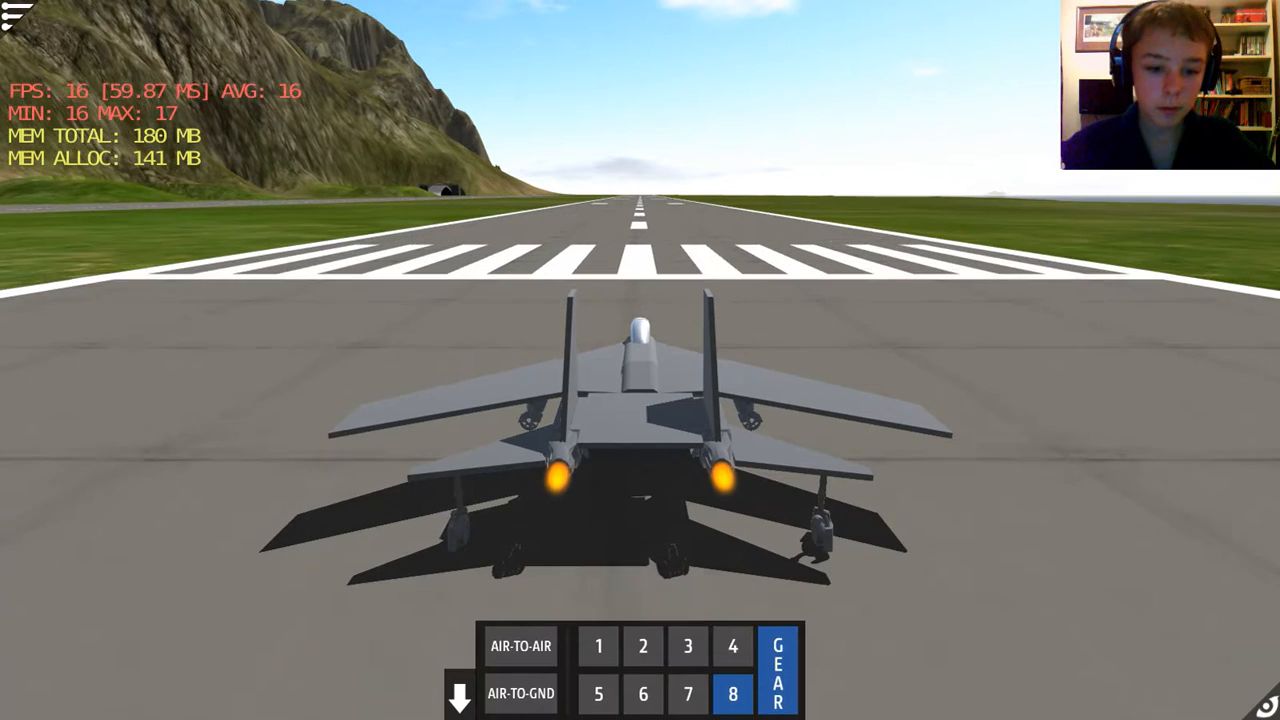
{"action": "left_click", "coordinate": [770, 670]}
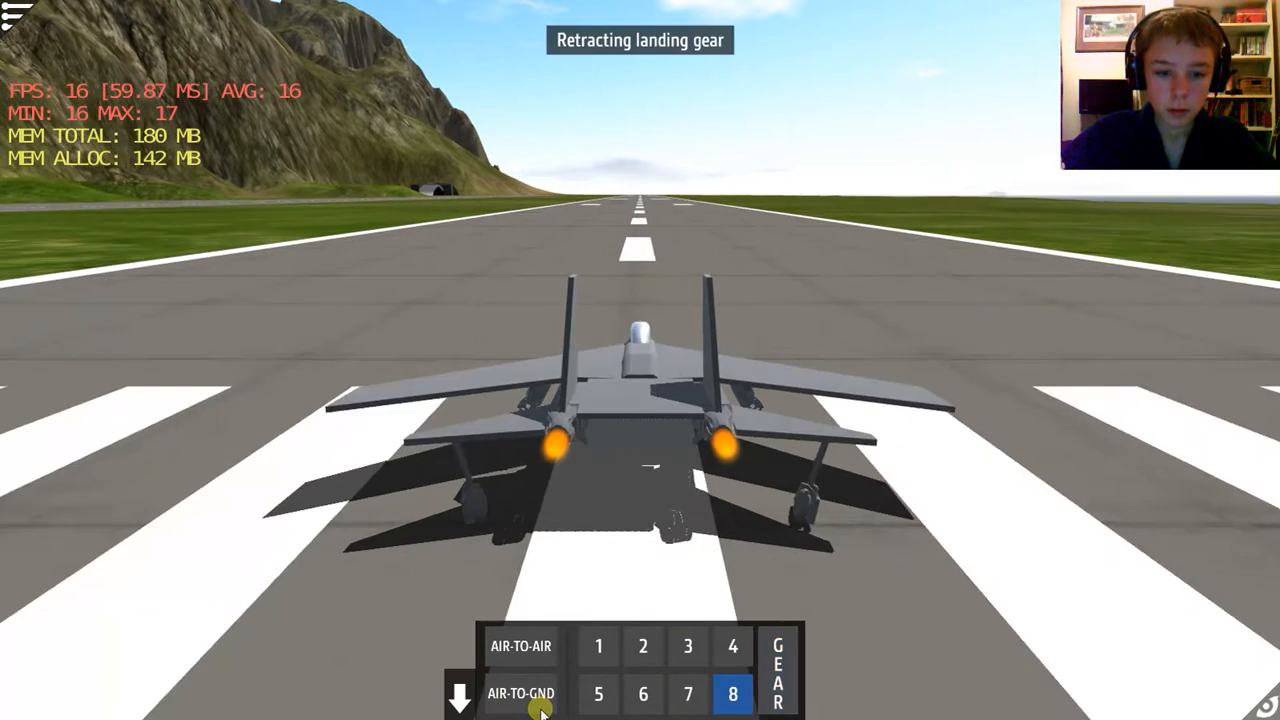
{"action": "left_click", "coordinate": [776, 678]}
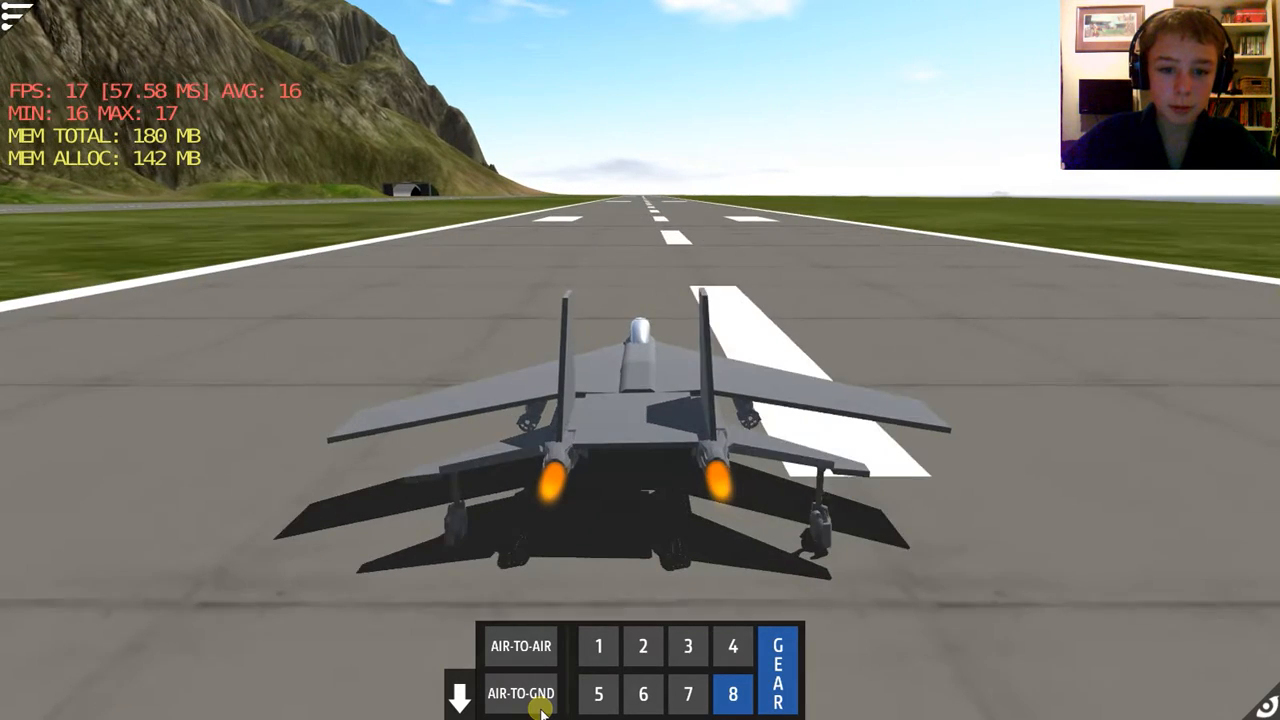
{"action": "left_click", "coordinate": [523, 692]}
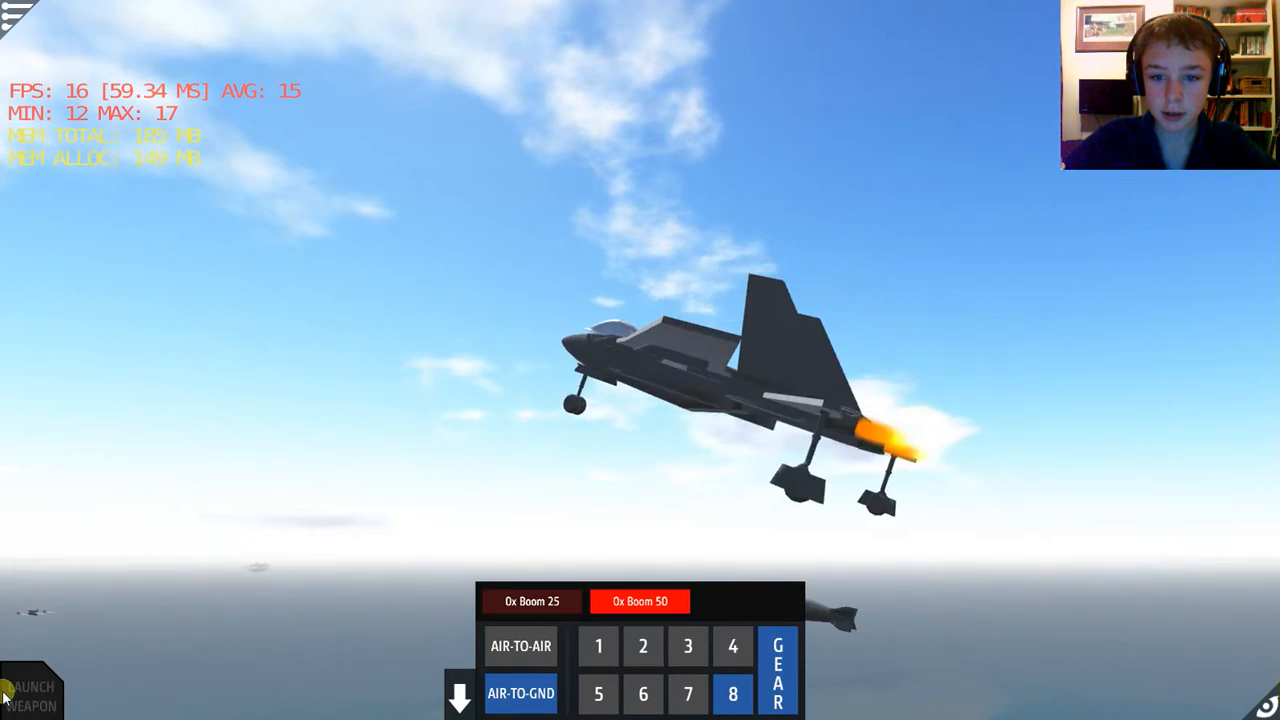
{"action": "left_click", "coordinate": [777, 672]}
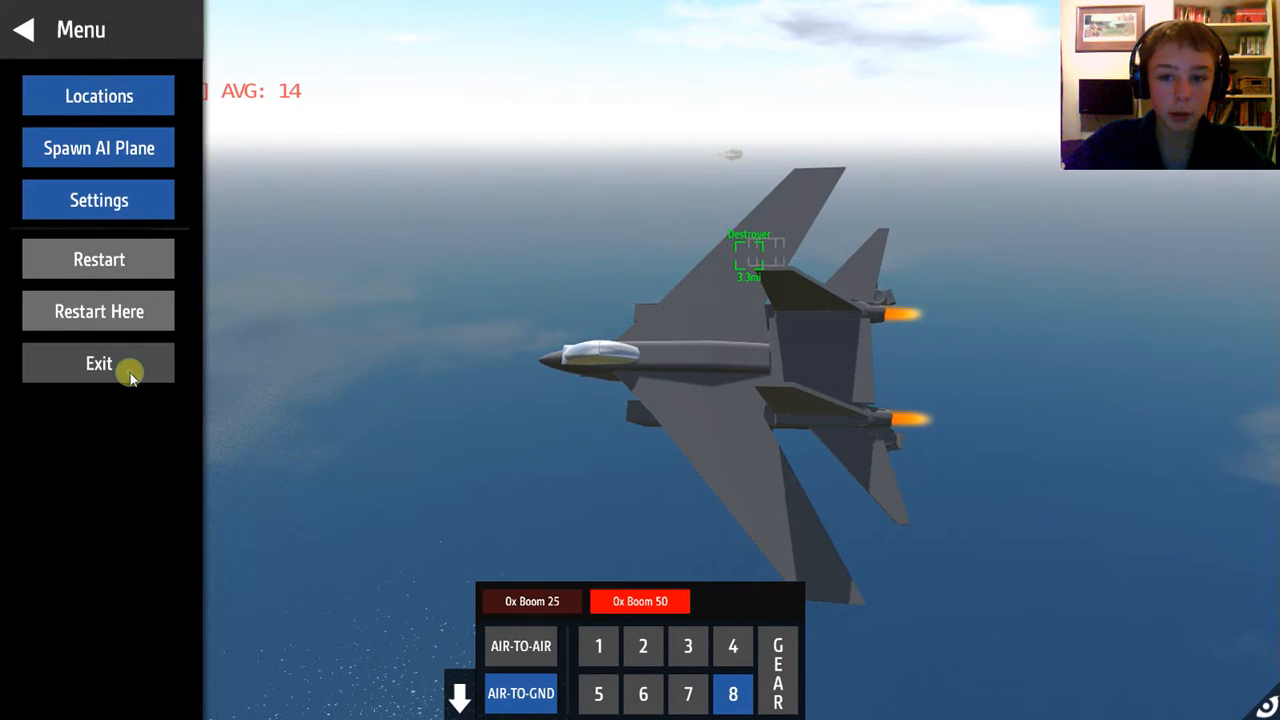
Step: Exit the flight from the pause menu back to the F-14 designer
{"action": "left_click", "coordinate": [98, 363]}
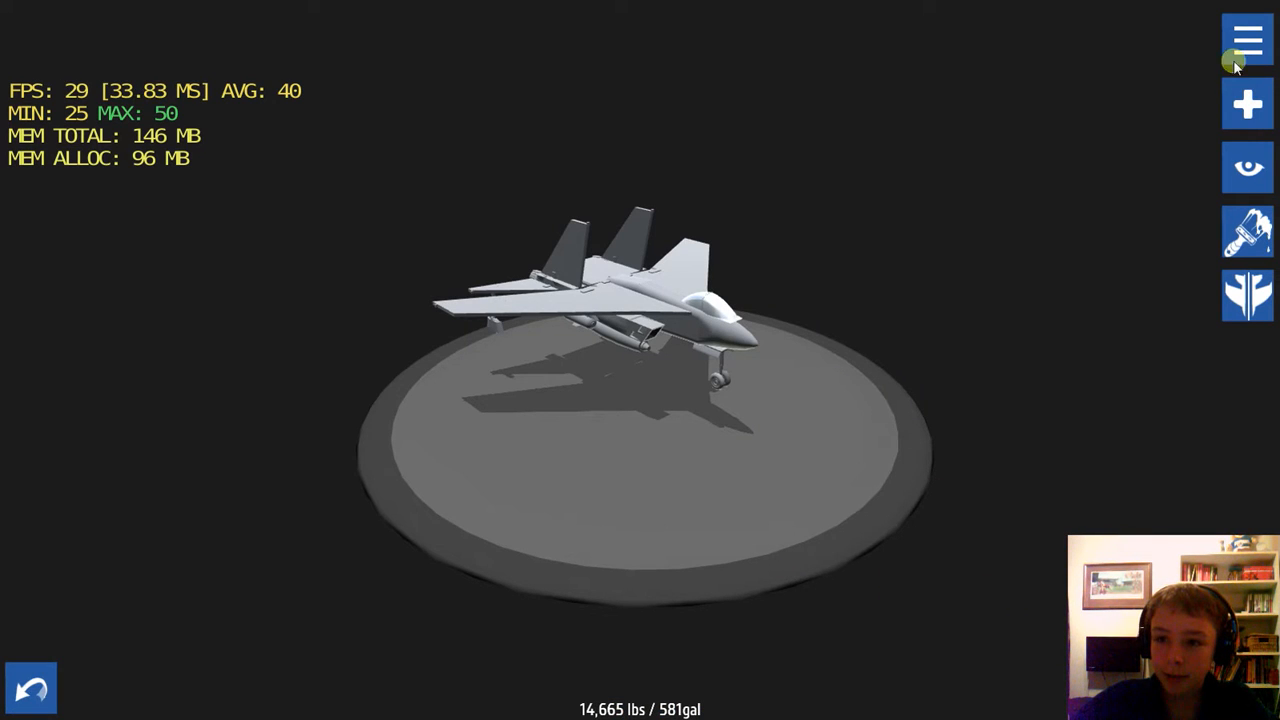
Step: Open the saved aircraft list and scroll down to load the WW1 Albatros
{"action": "left_click", "coordinate": [1247, 40]}
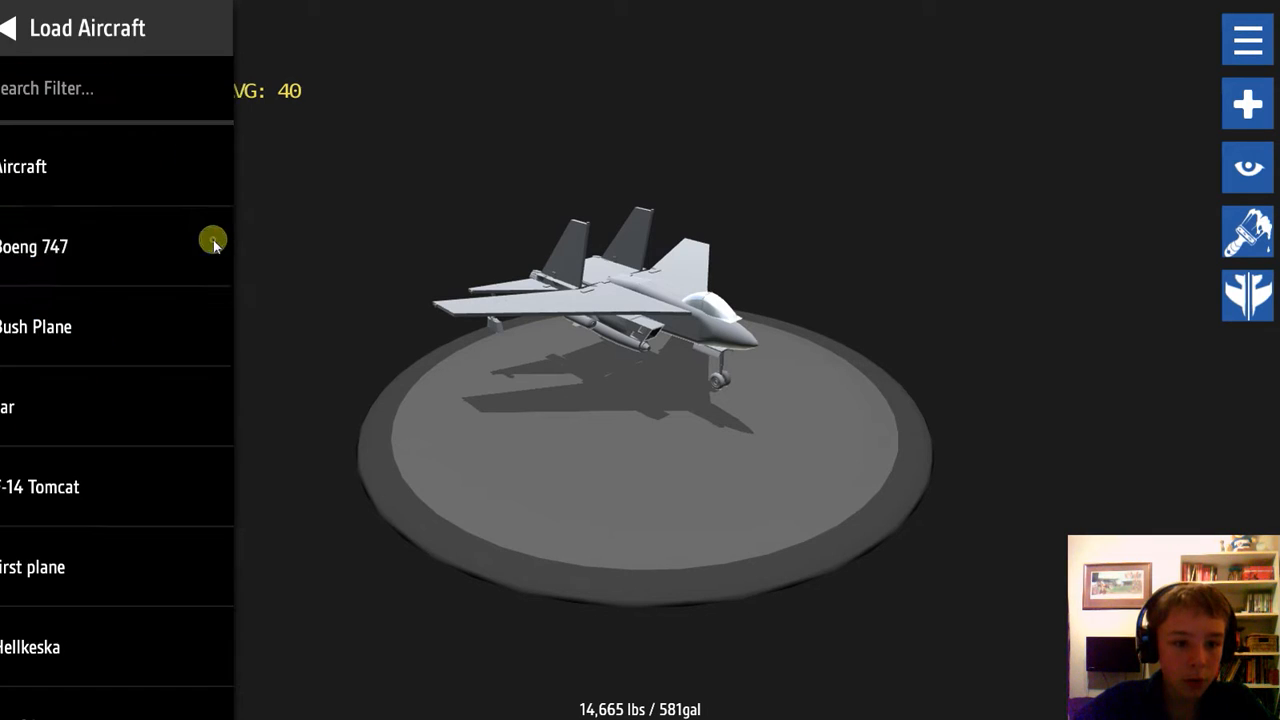
{"action": "scroll", "scroll_direction": "down", "scroll_amount": 3}
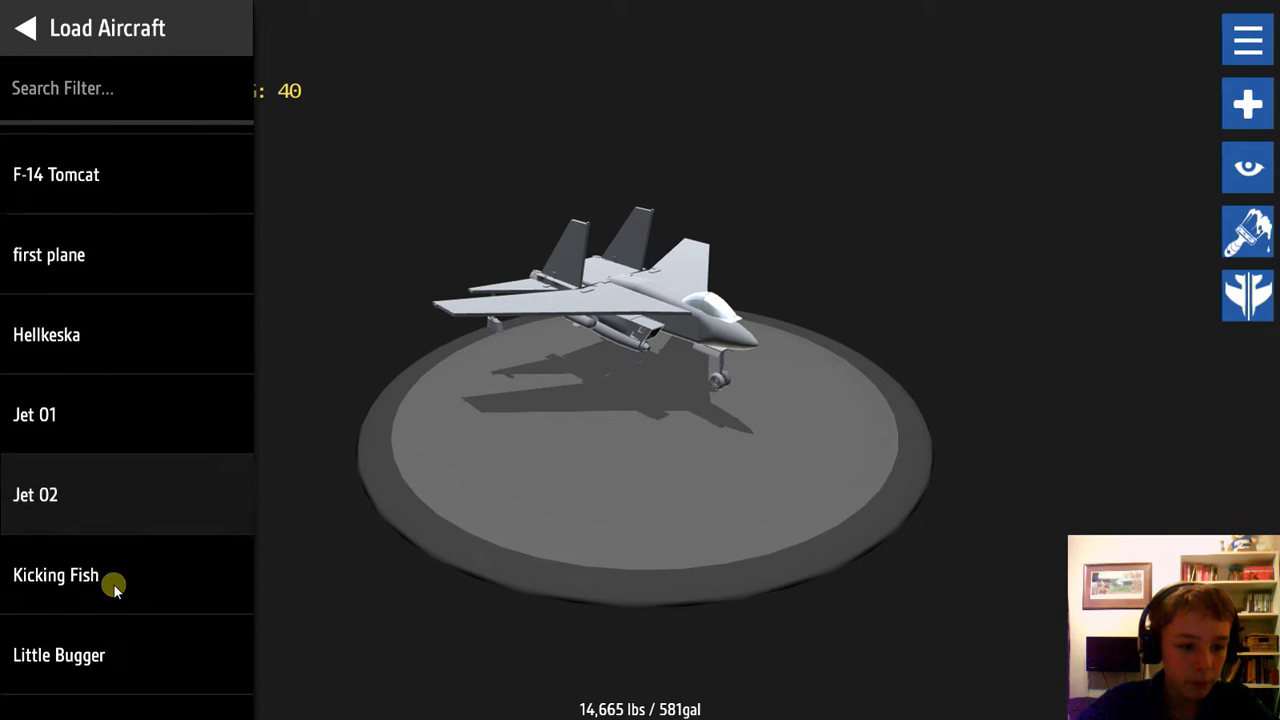
{"action": "scroll", "scroll_direction": "down", "scroll_amount": 3}
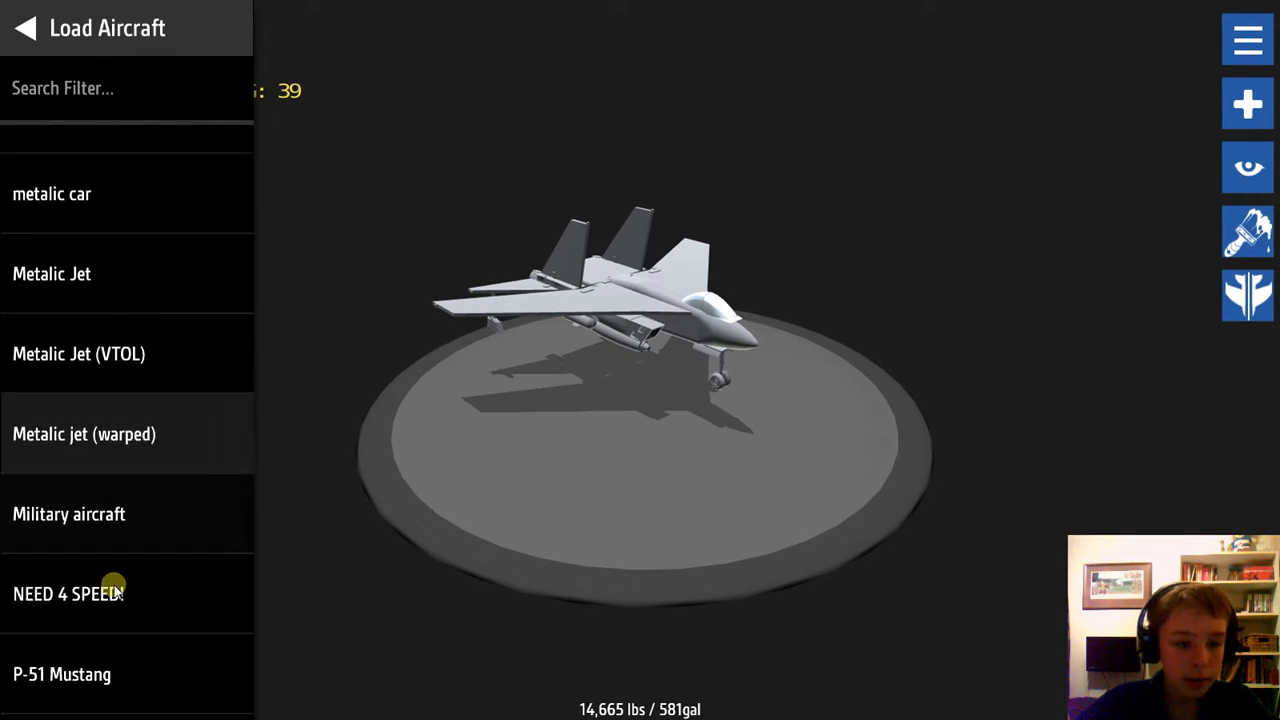
{"action": "scroll", "scroll_direction": "down", "scroll_amount": 3}
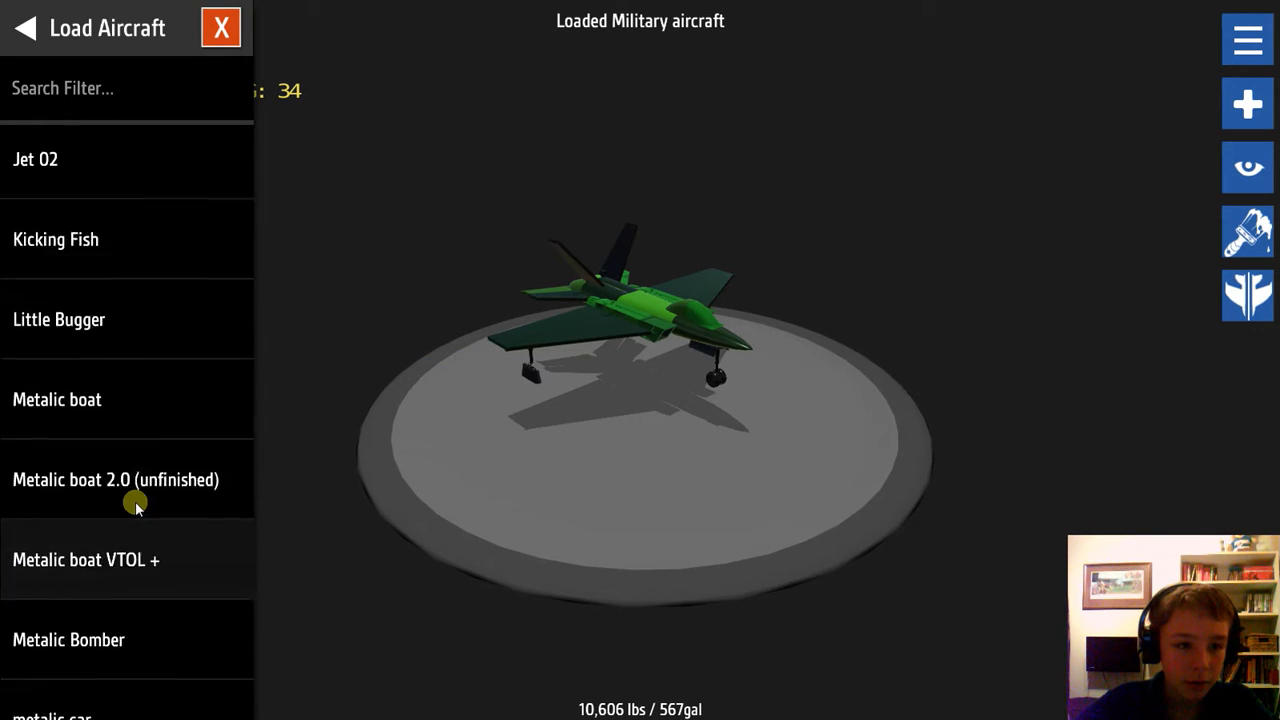
{"action": "scroll", "scroll_direction": "down", "scroll_amount": 3}
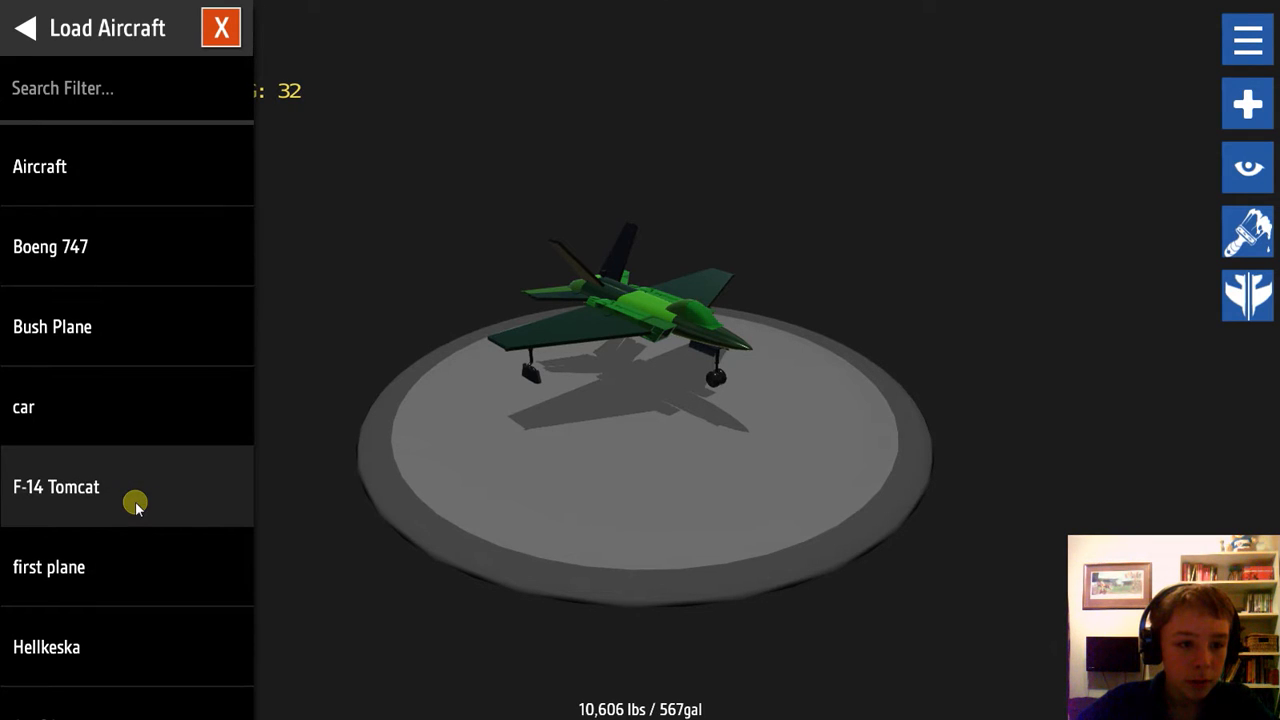
{"action": "scroll", "scroll_direction": "down", "scroll_amount": 3}
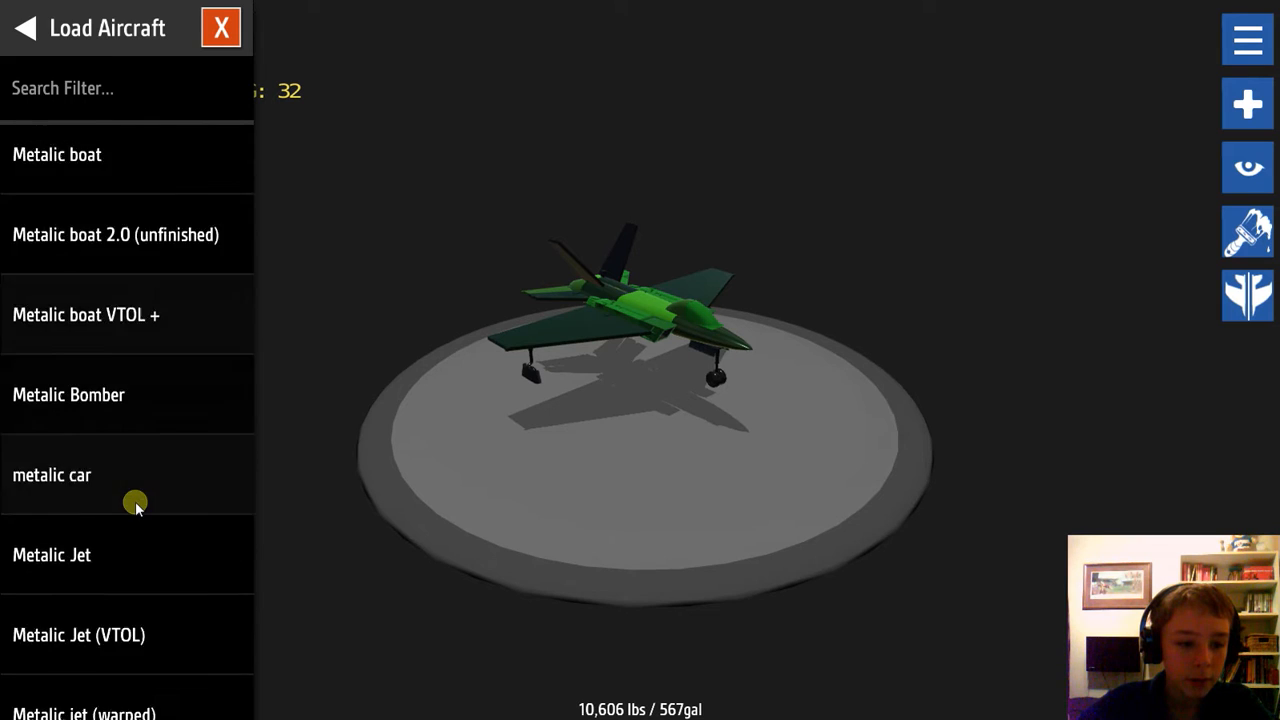
{"action": "scroll", "scroll_direction": "down", "scroll_amount": 3}
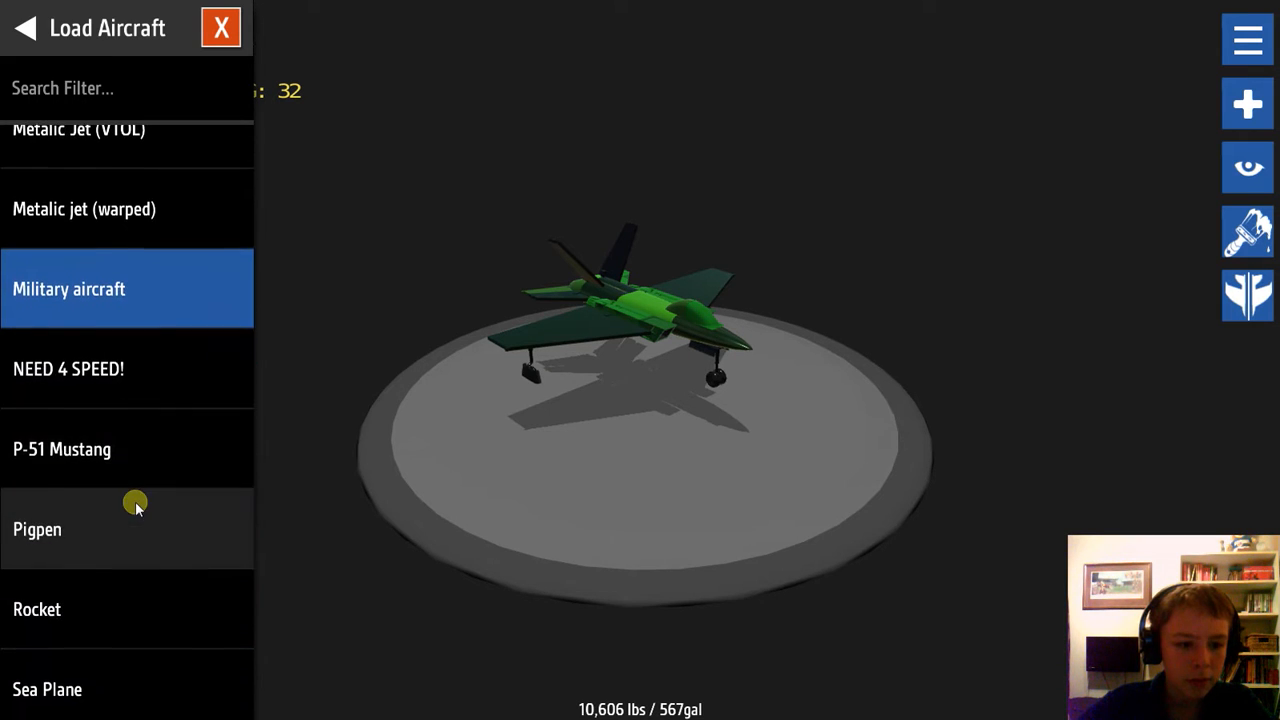
{"action": "scroll", "scroll_direction": "down", "scroll_amount": 3}
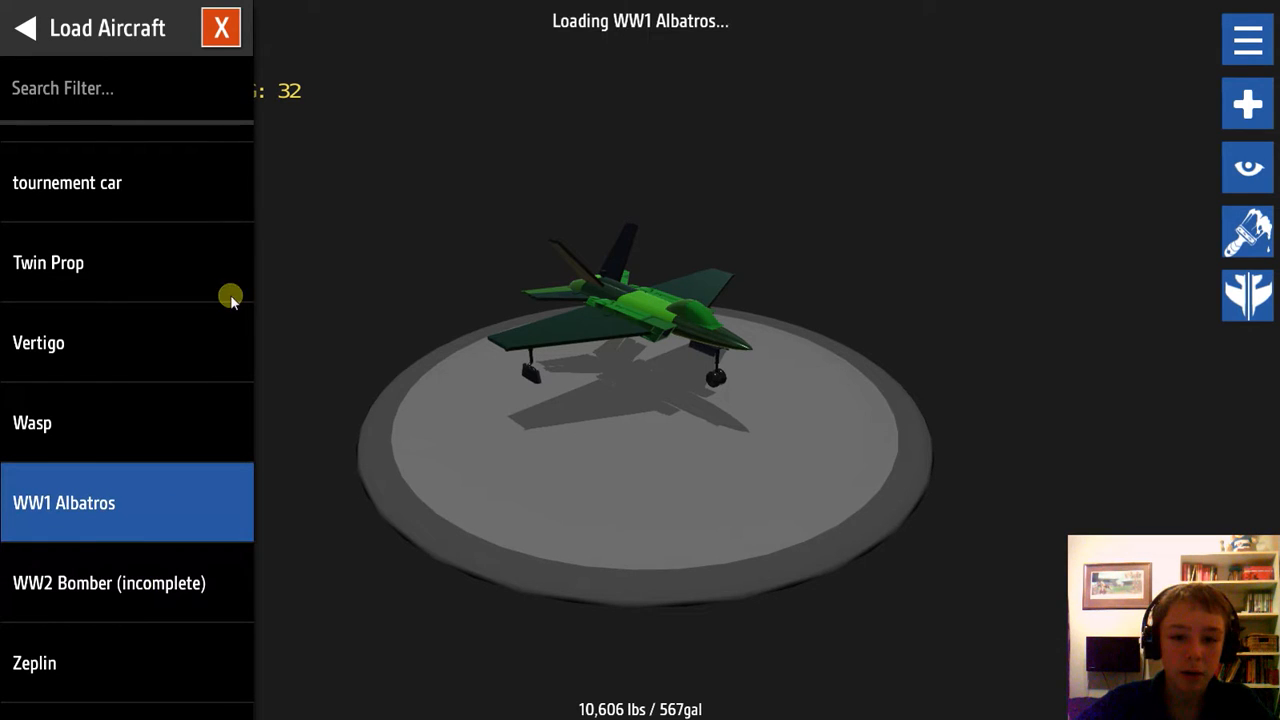
Step: Close the aircraft list, orbit around the Albatros biplane, and launch its test flight
{"action": "left_click", "coordinate": [64, 502]}
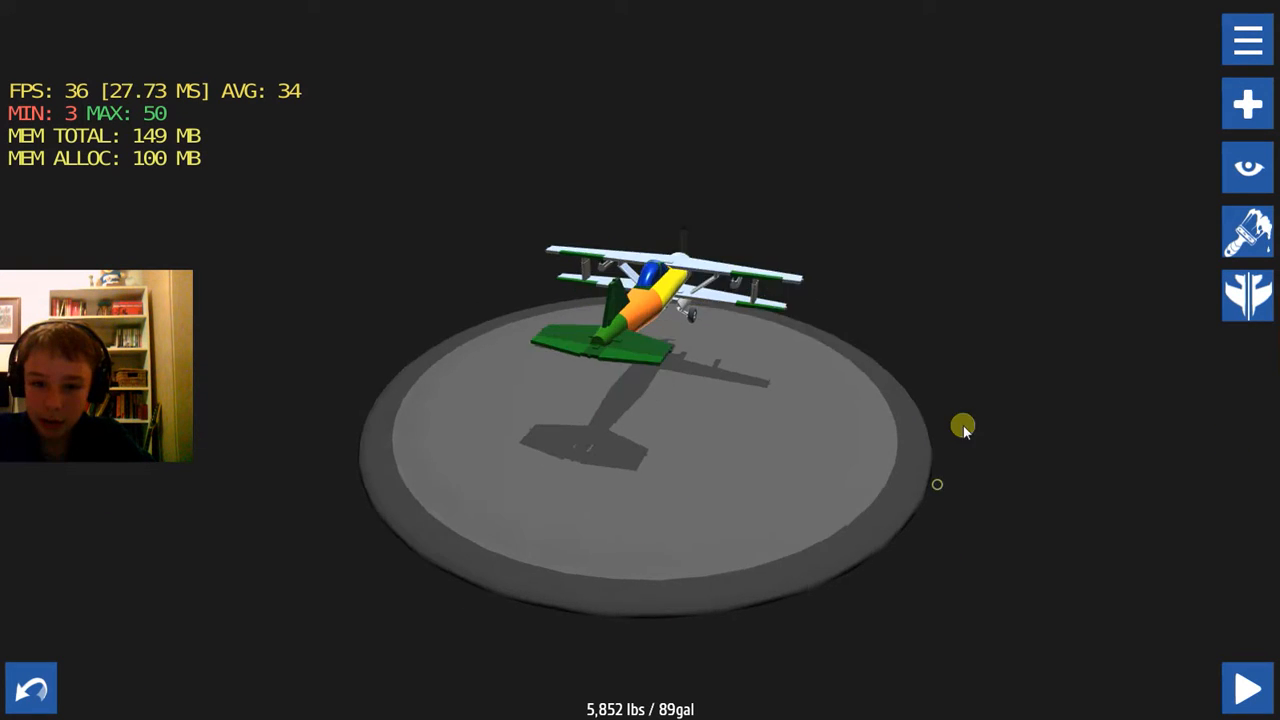
{"action": "left_click_drag", "start_coordinate": [963, 425], "coordinate": [665, 442]}
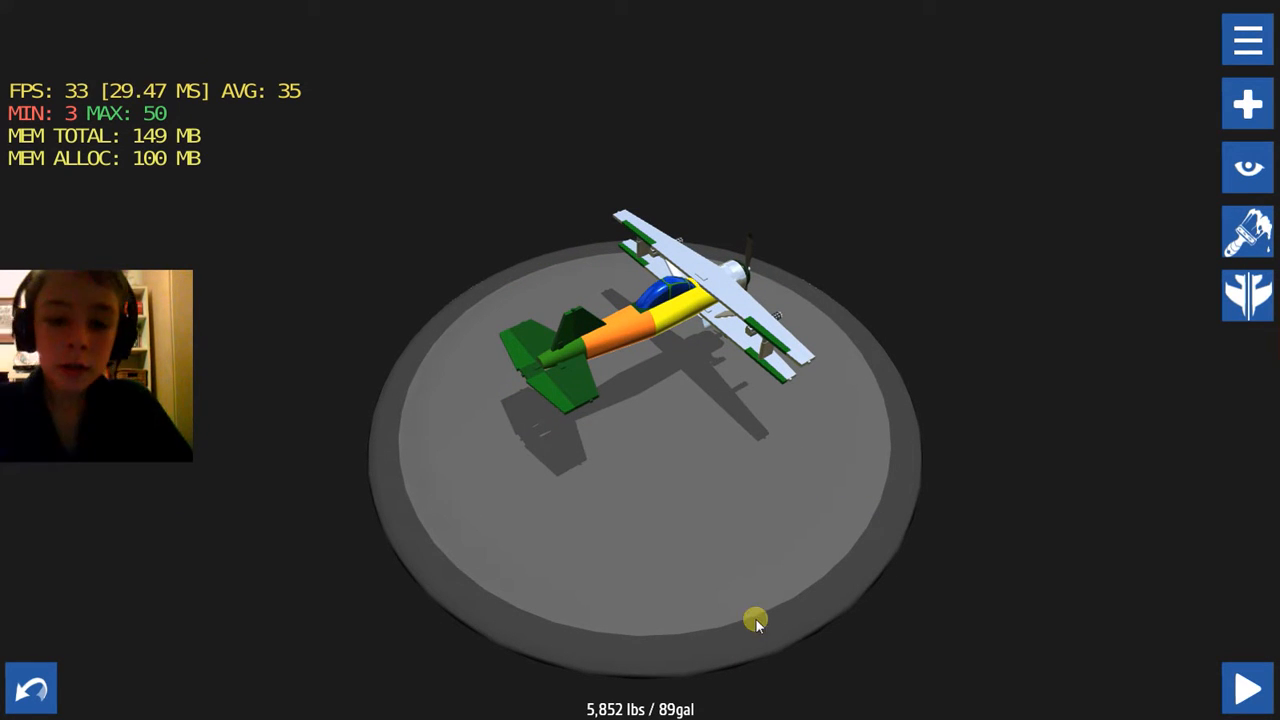
{"action": "left_click_drag", "start_coordinate": [755, 620], "coordinate": [1013, 482]}
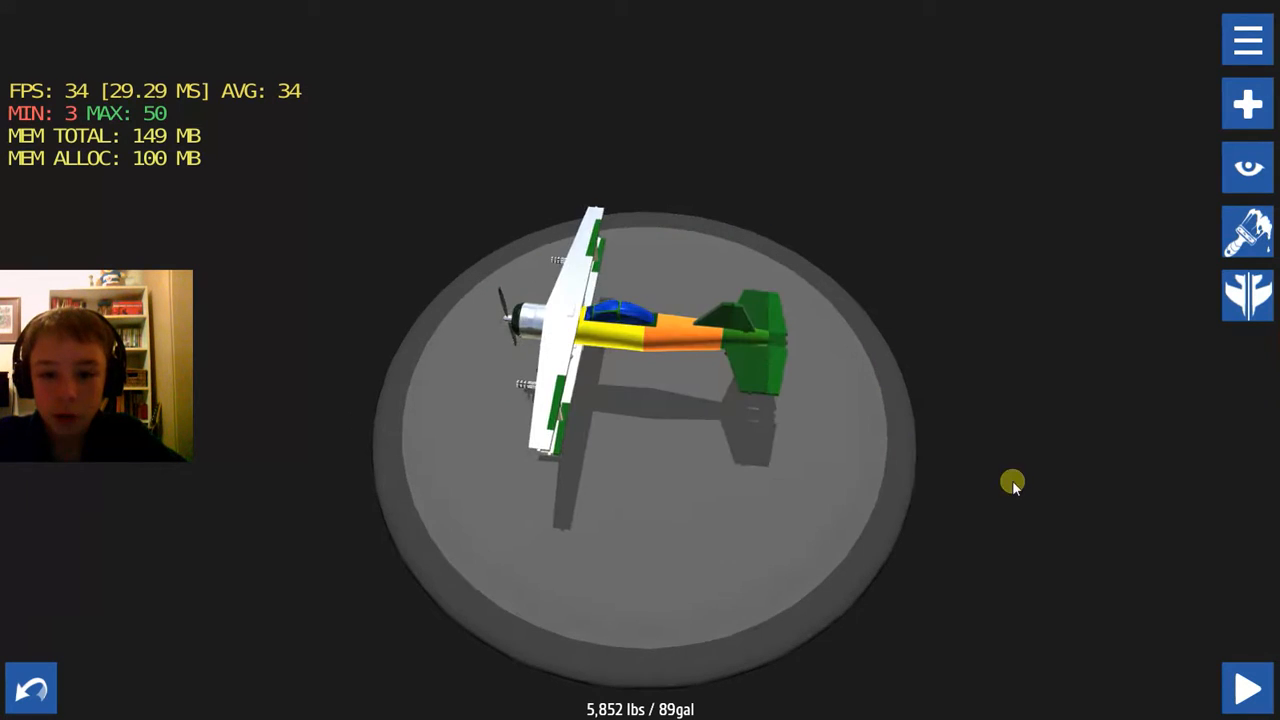
{"action": "left_click_drag", "start_coordinate": [1013, 485], "coordinate": [808, 465]}
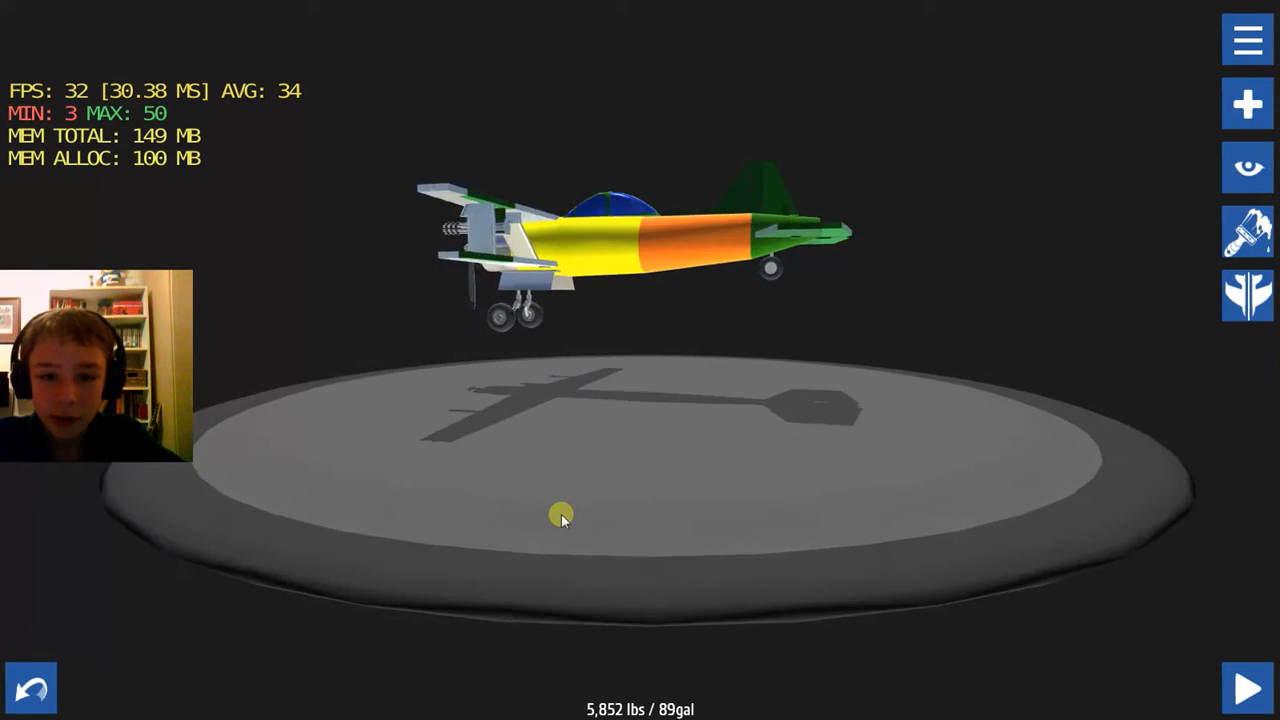
{"action": "left_click", "coordinate": [1243, 690]}
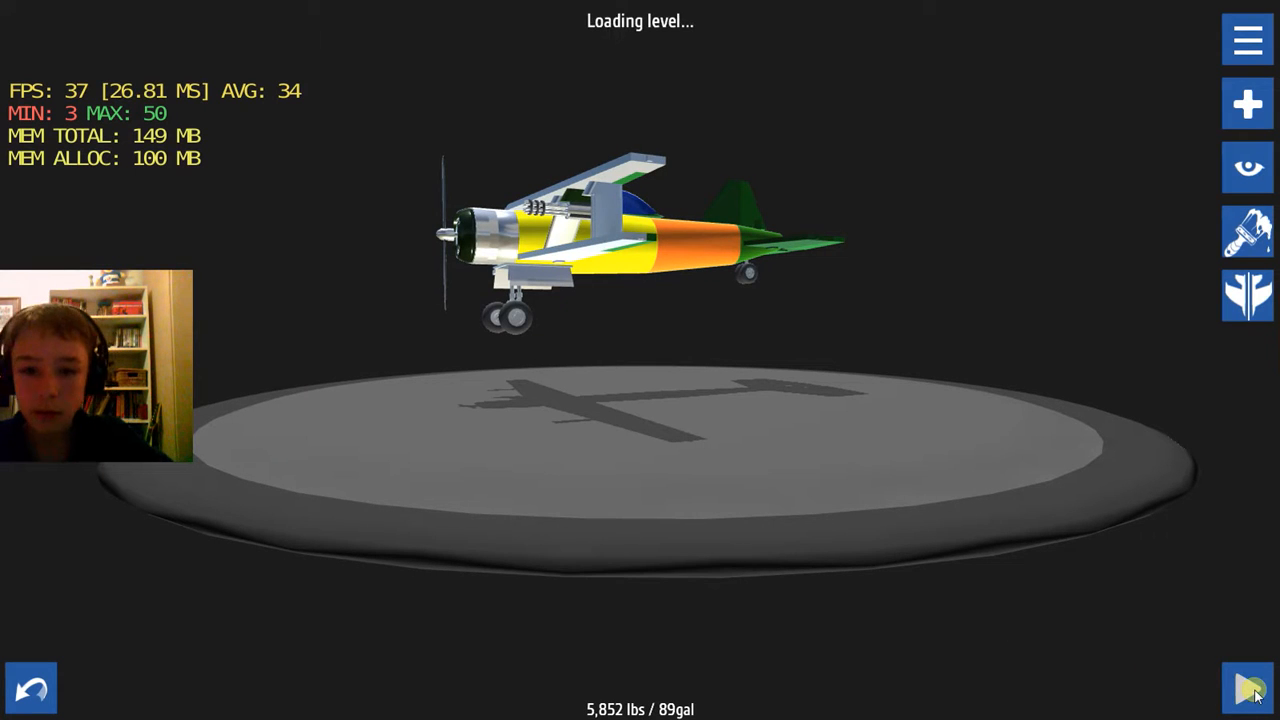
Step: Fly the Albatros over the coast toward 2,000 ft, then pause via the top-left menu
{"action": "left_click", "coordinate": [1245, 697]}
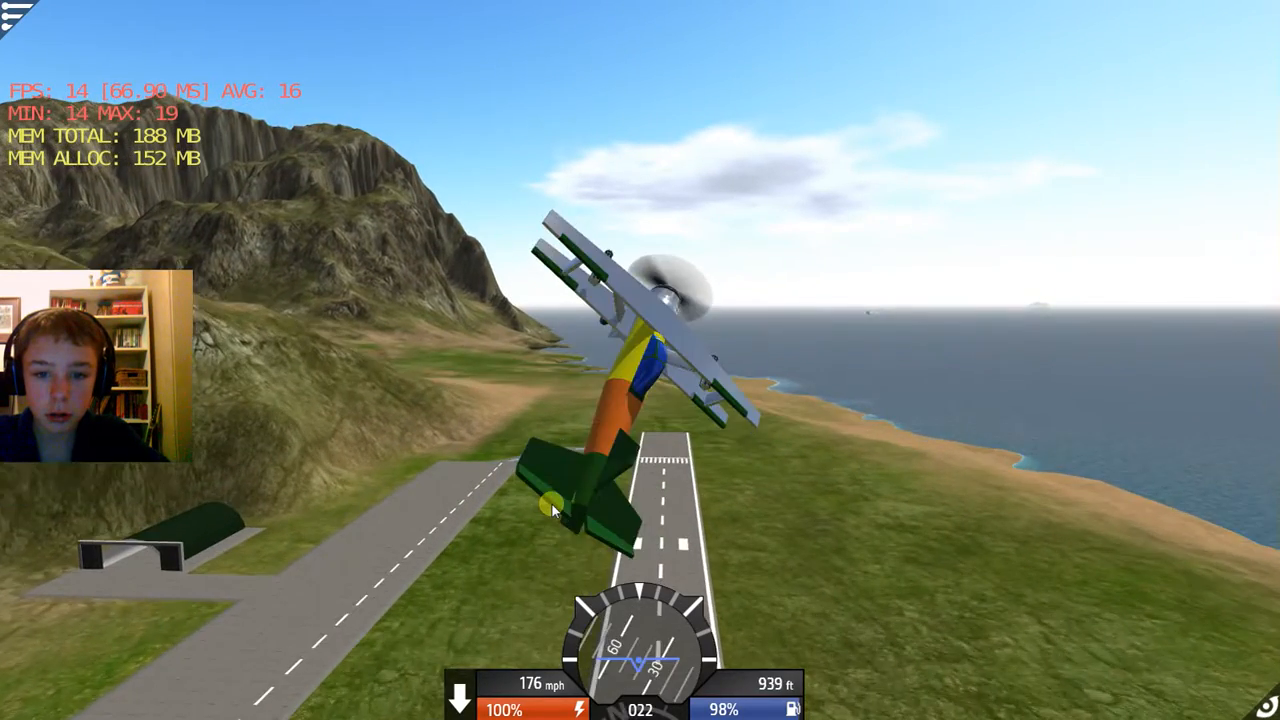
{"action": "key", "text": "g"}
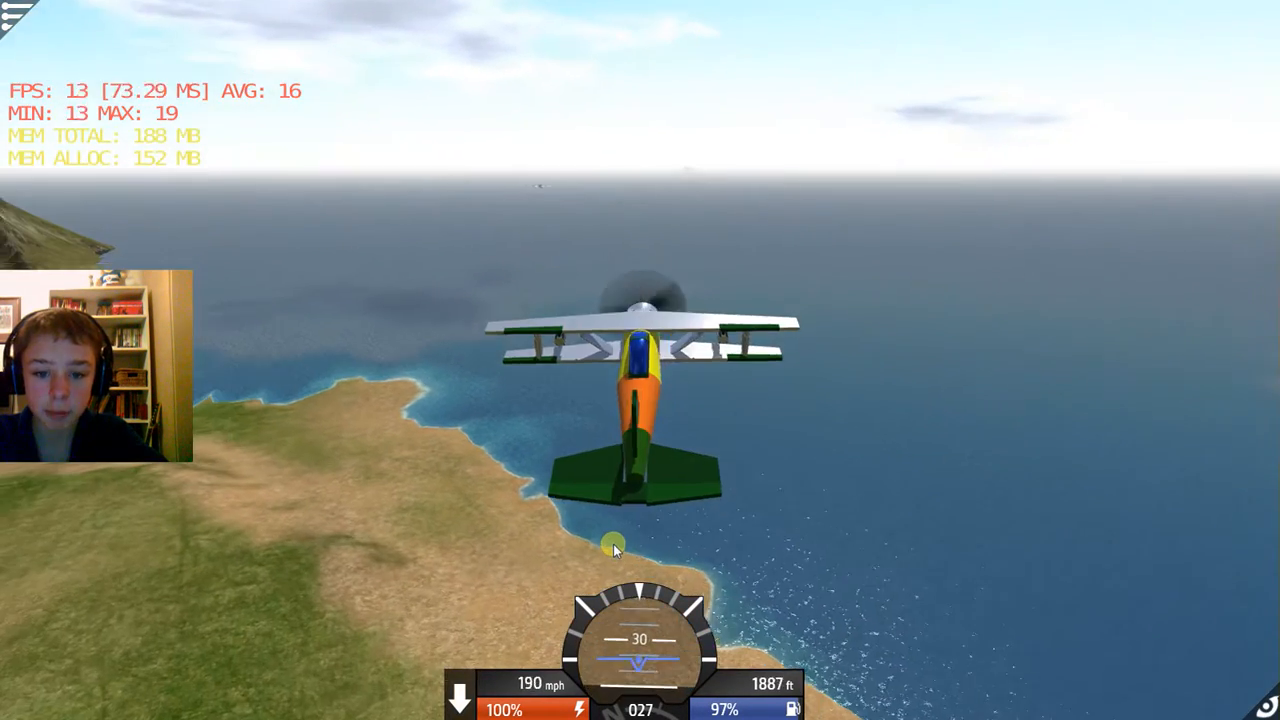
{"action": "left_click", "coordinate": [20, 20]}
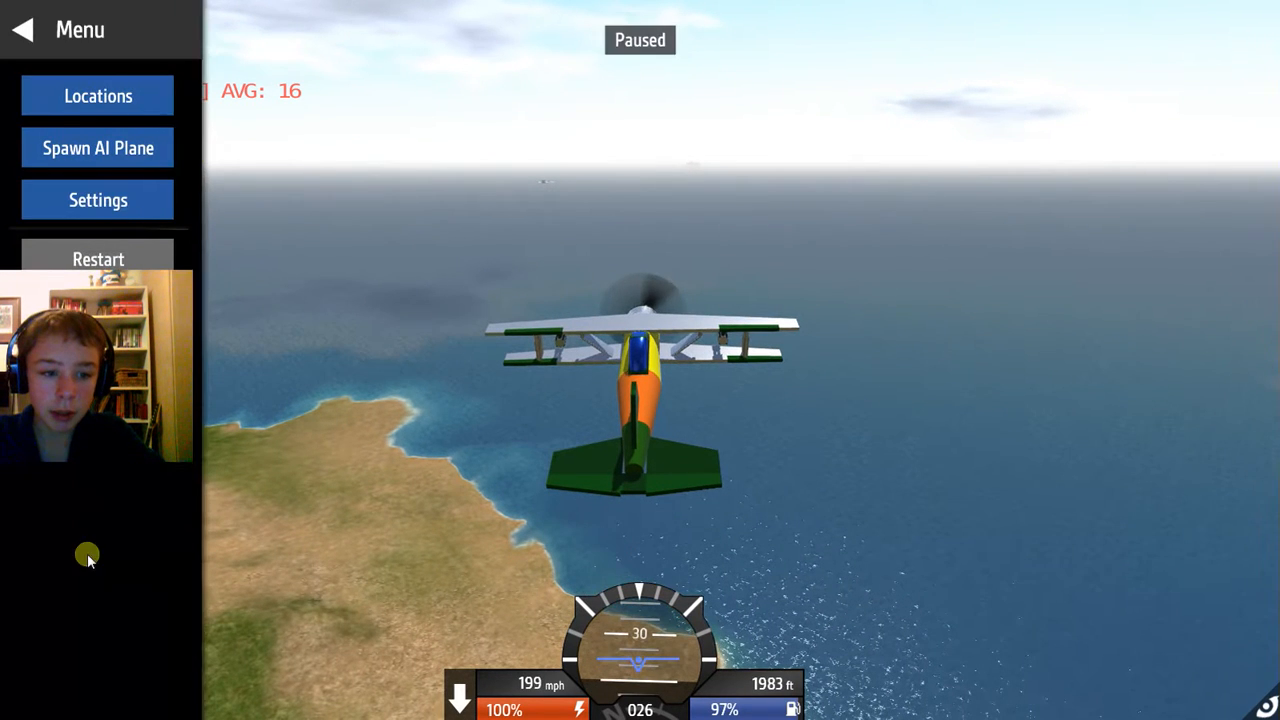
{"action": "mouse_move", "coordinate": [71, 495]}
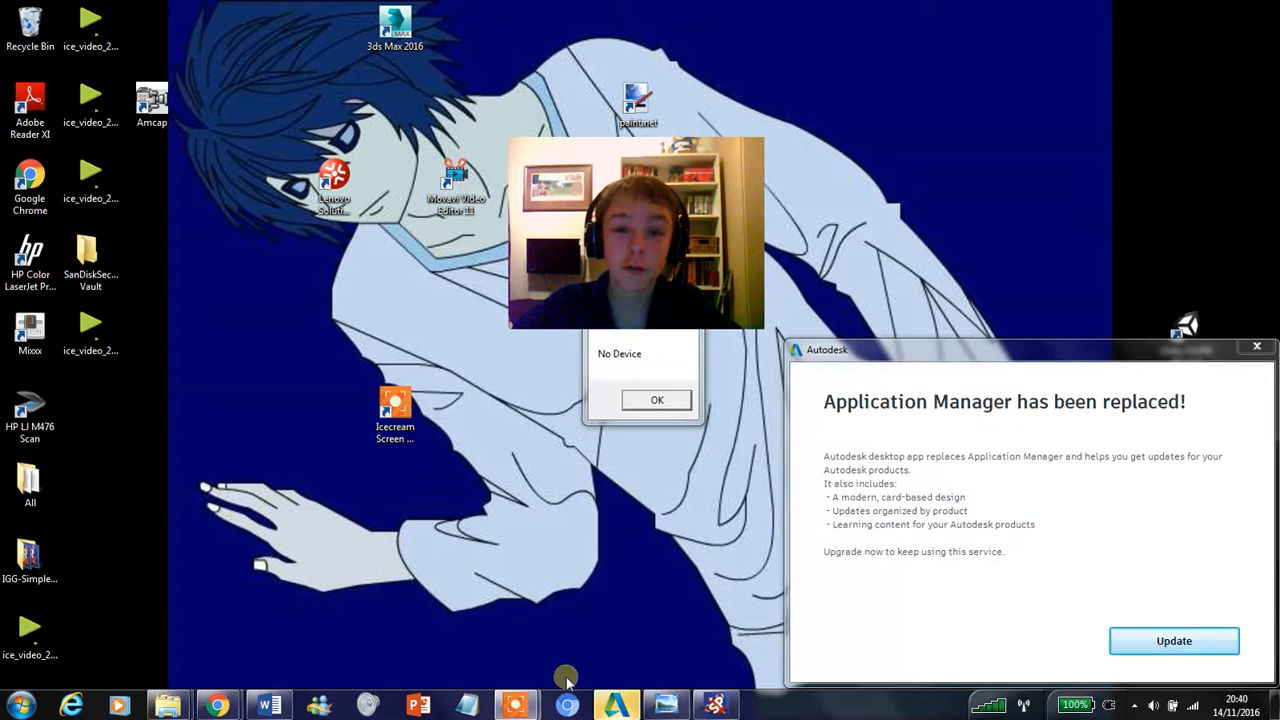
{"action": "mouse_move", "coordinate": [450, 512]}
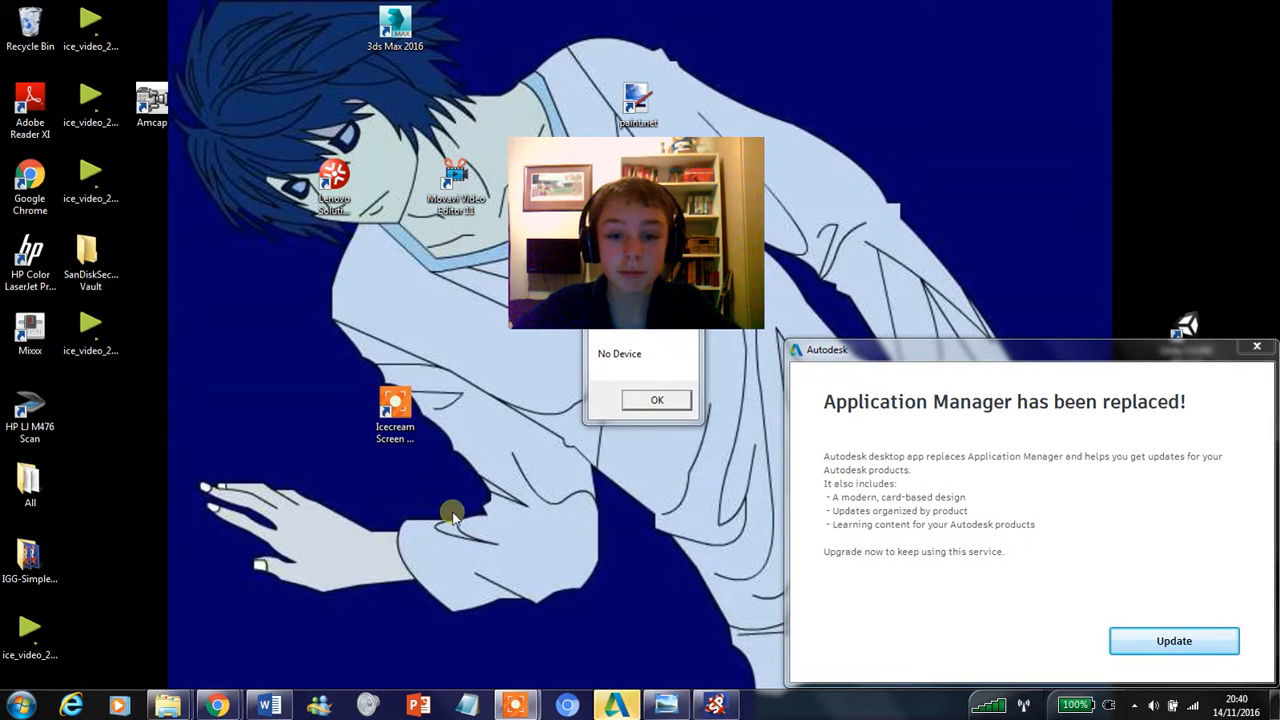